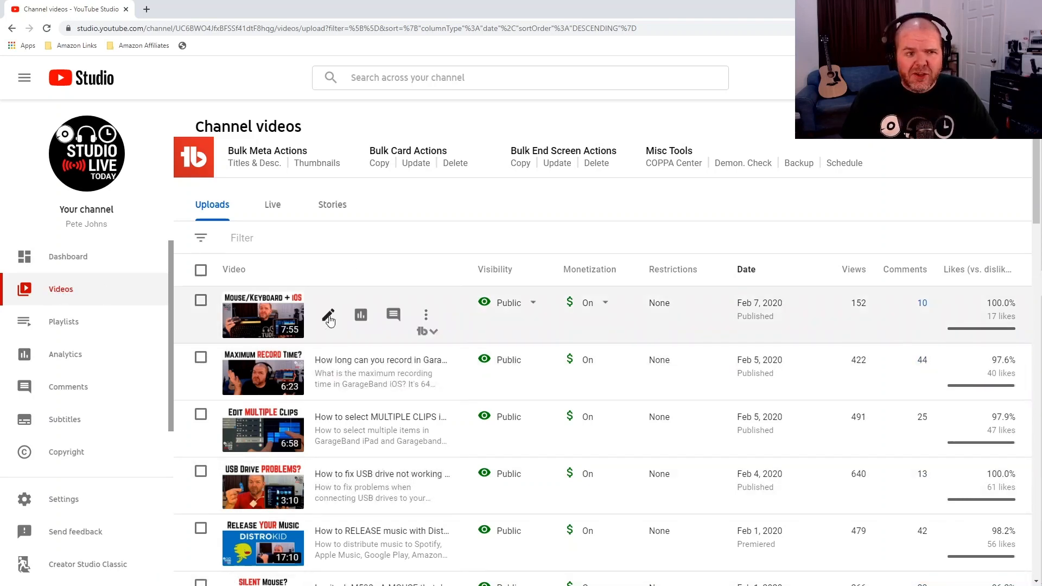
mouse_move(328, 315)
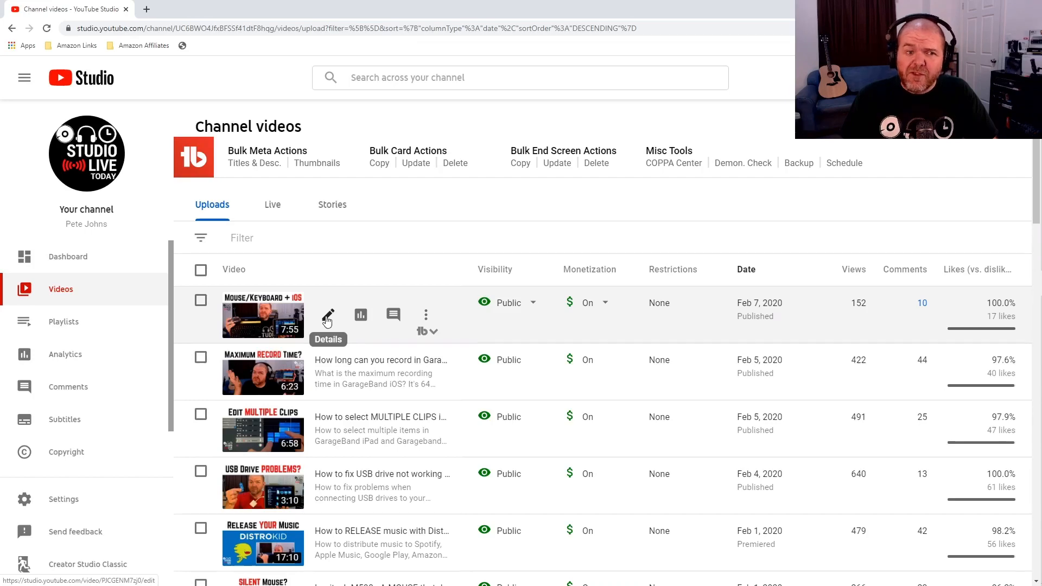
- Open the Details page of the MOUSE/KEYBOARD + iOS video from the Channel videos list
click(327, 314)
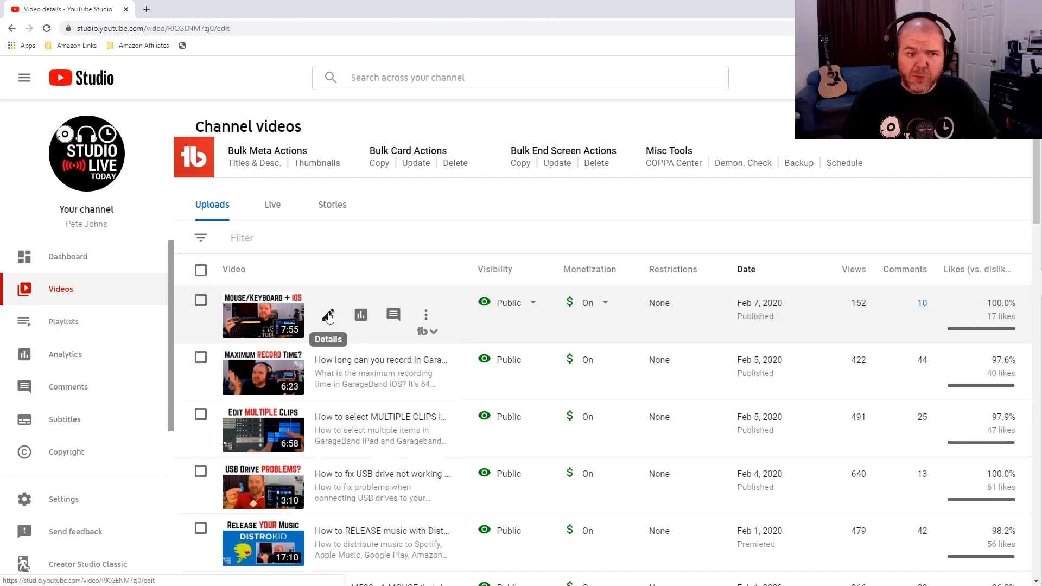
click(328, 314)
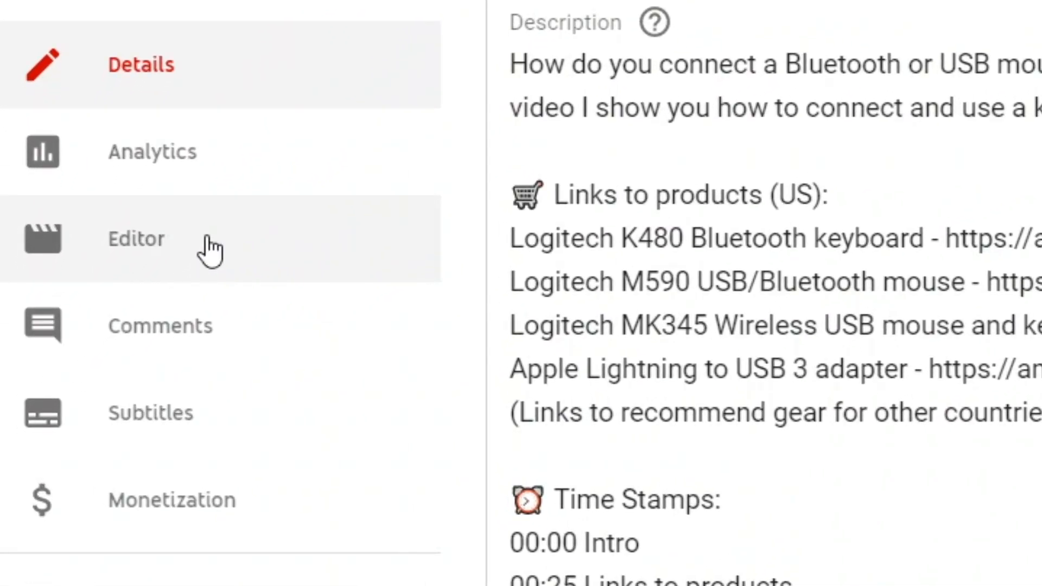
- Open the Editor, play the preview and move the playhead to around 2:30
click(136, 239)
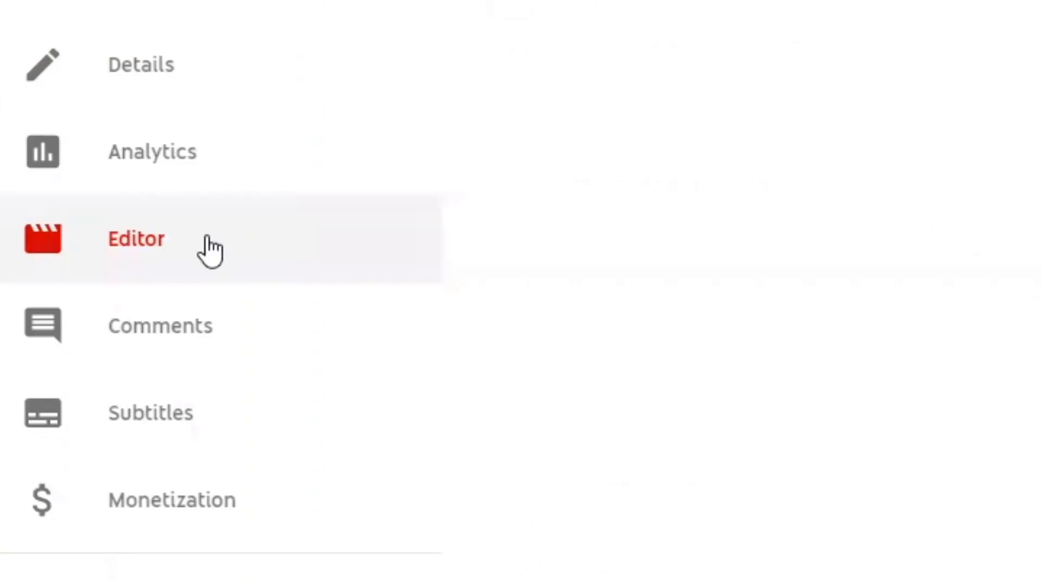
click(136, 239)
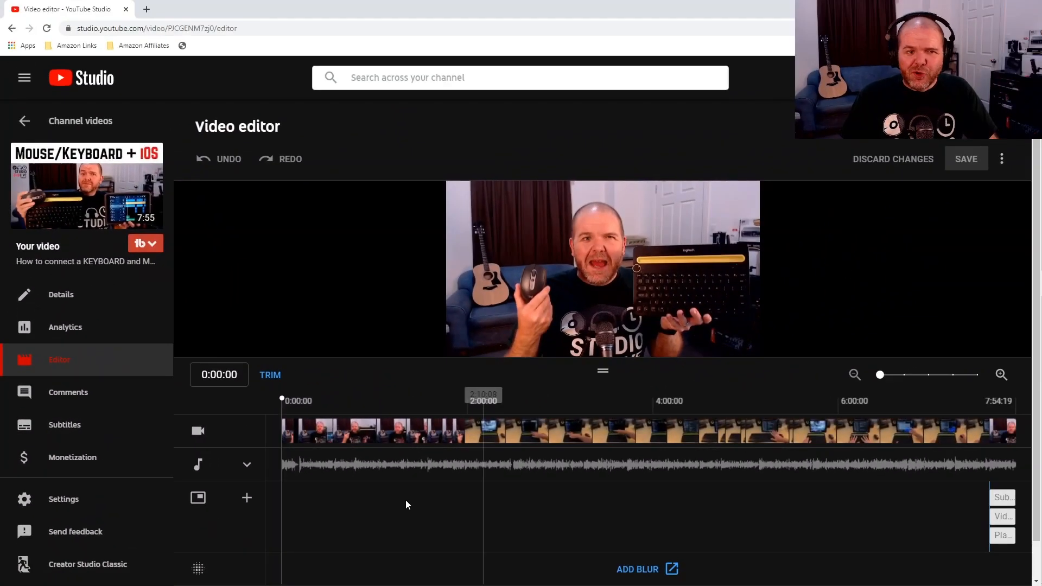
mouse_move(698, 463)
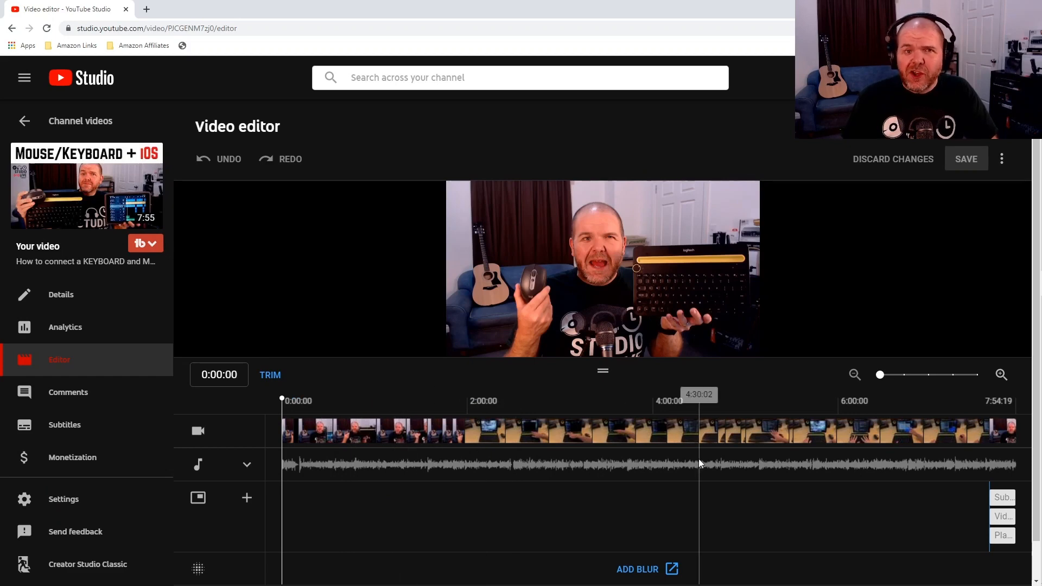
mouse_move(482, 435)
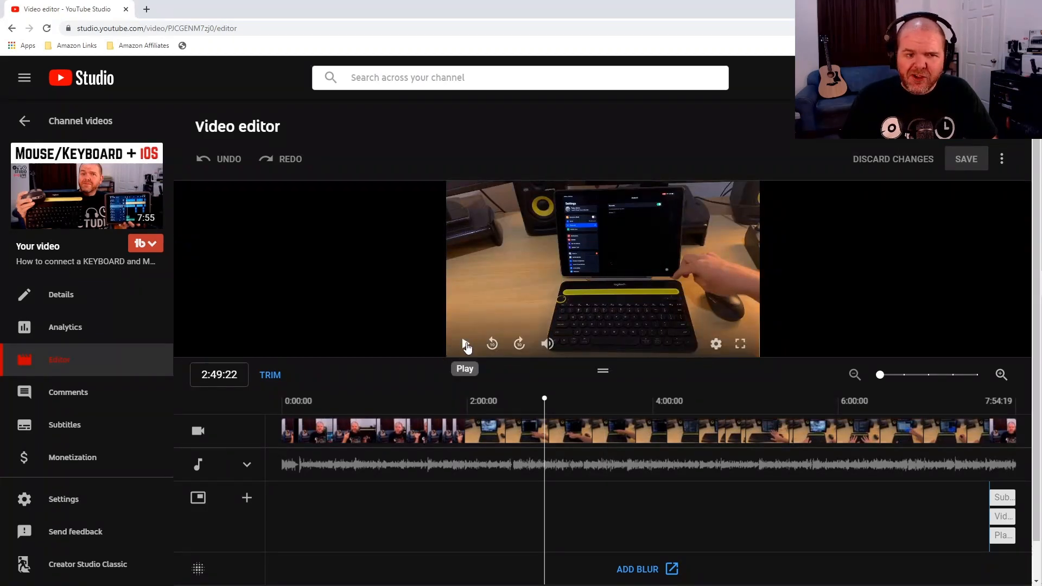
click(465, 344)
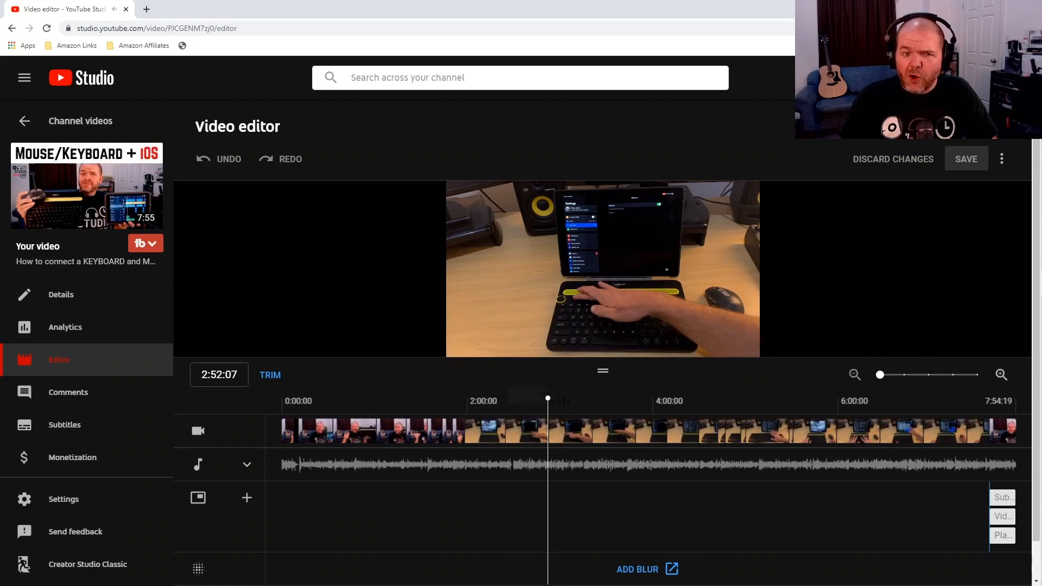
mouse_move(598, 404)
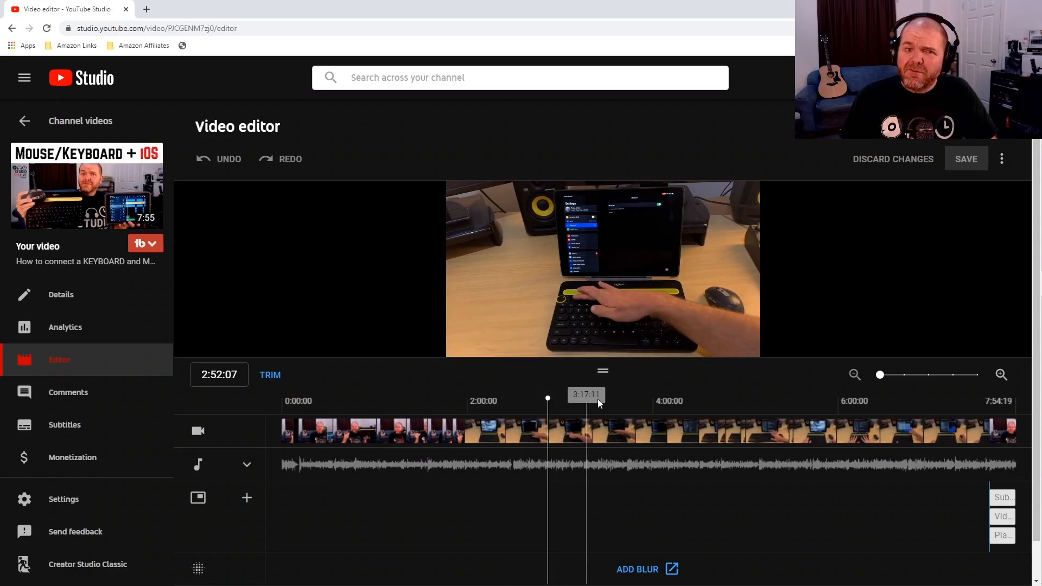
mouse_move(600, 406)
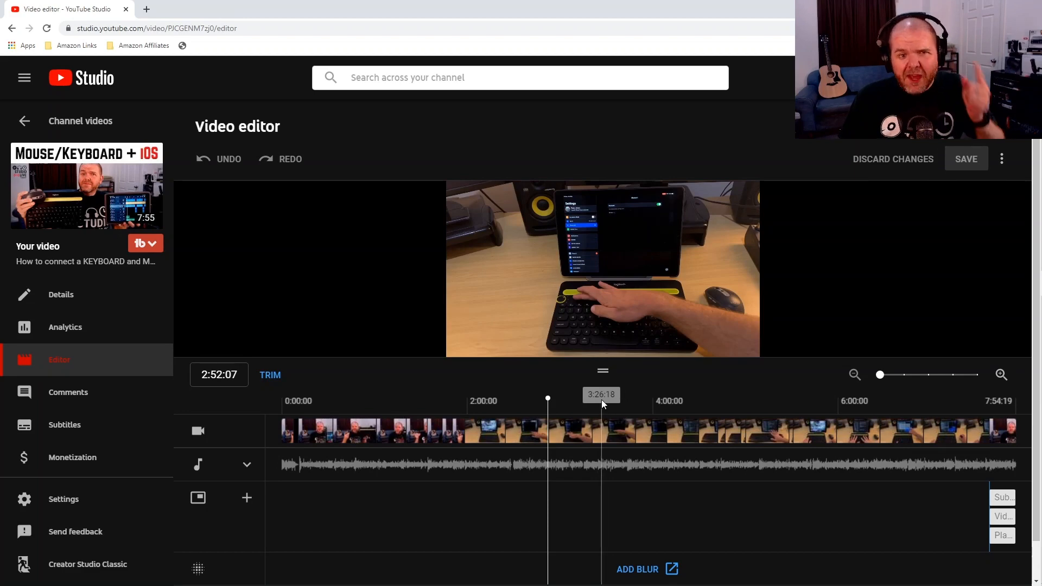
click(513, 401)
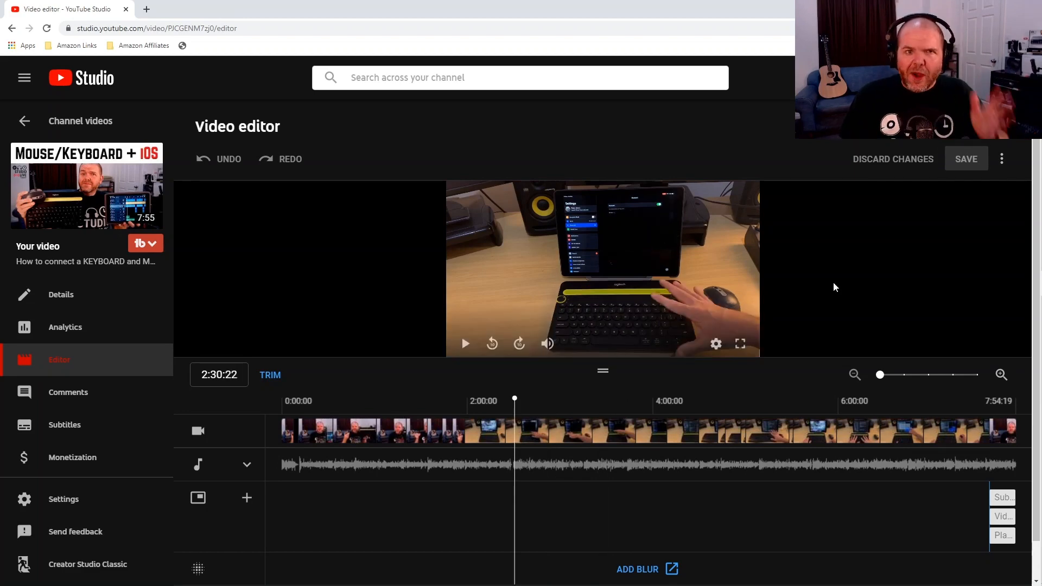
mouse_move(829, 288)
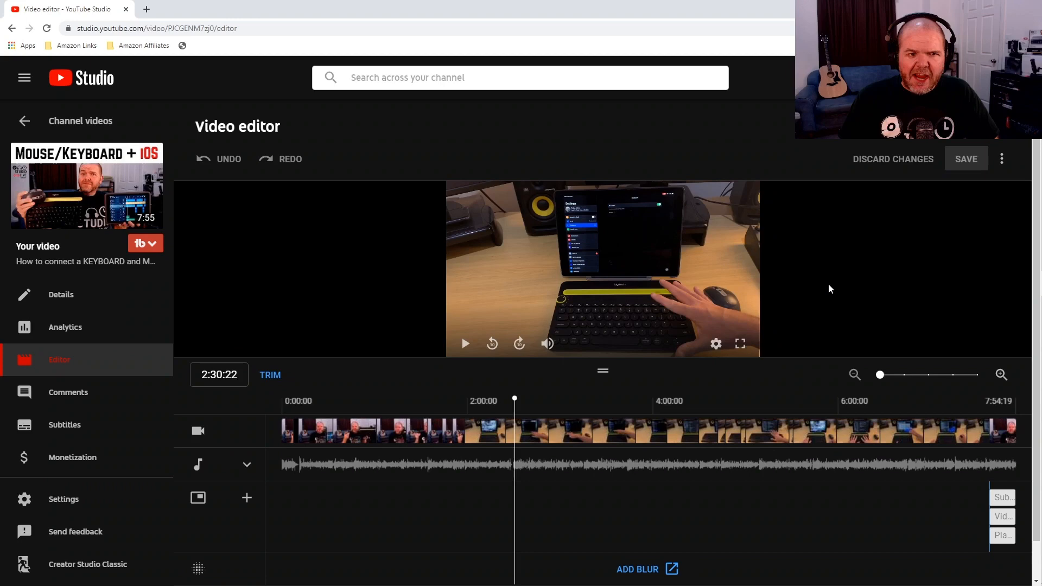
mouse_move(859, 382)
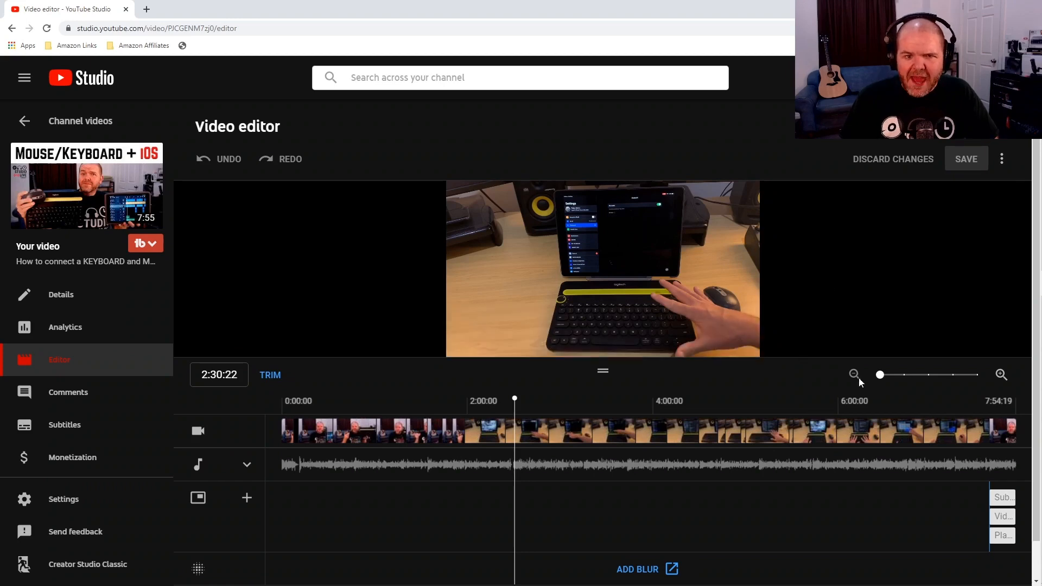
mouse_move(707, 396)
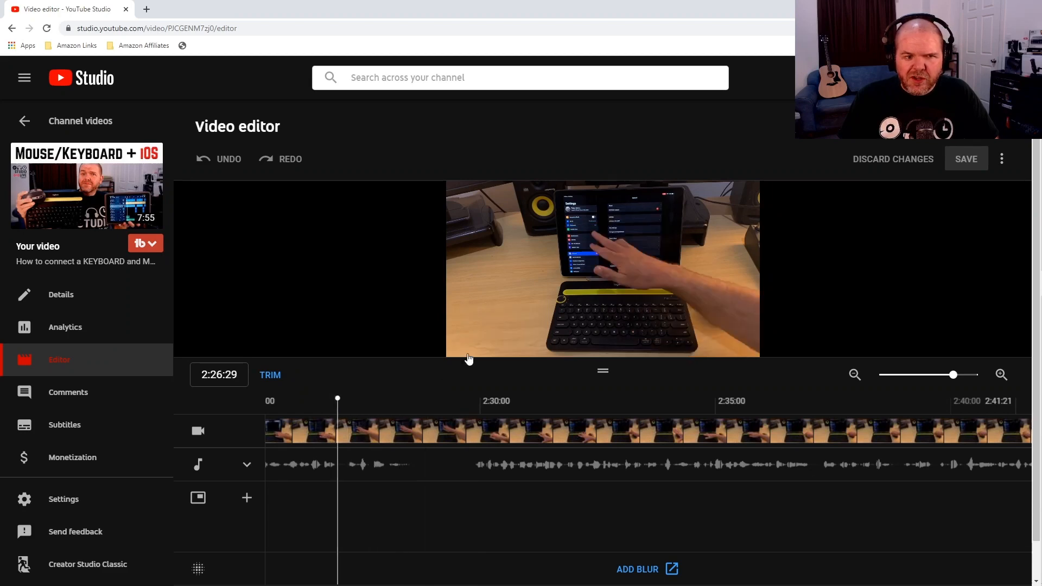
- Play the zoomed-in footage to stop where the repeat begins at 2:29:24
click(465, 343)
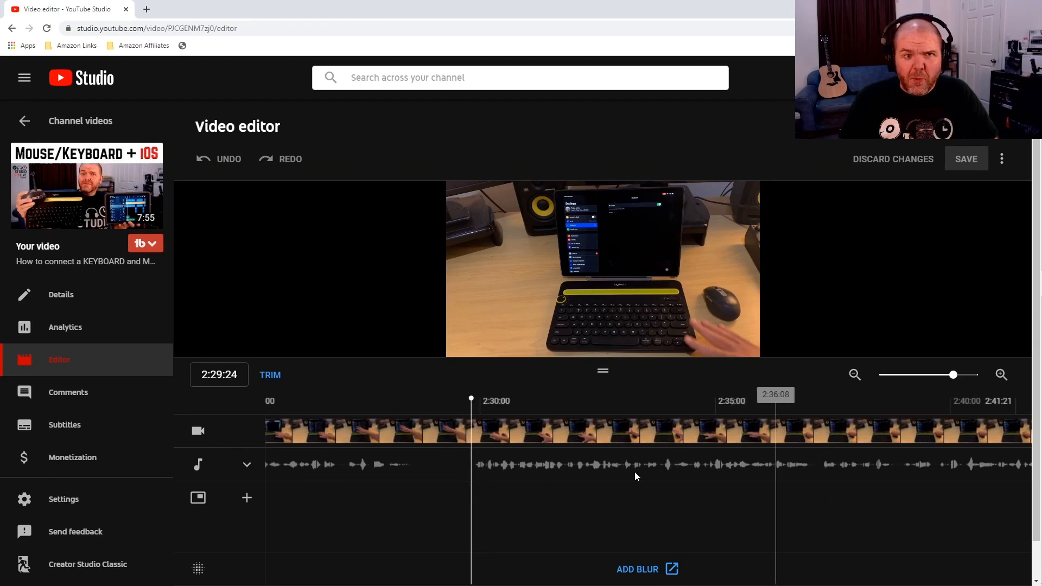
mouse_move(610, 418)
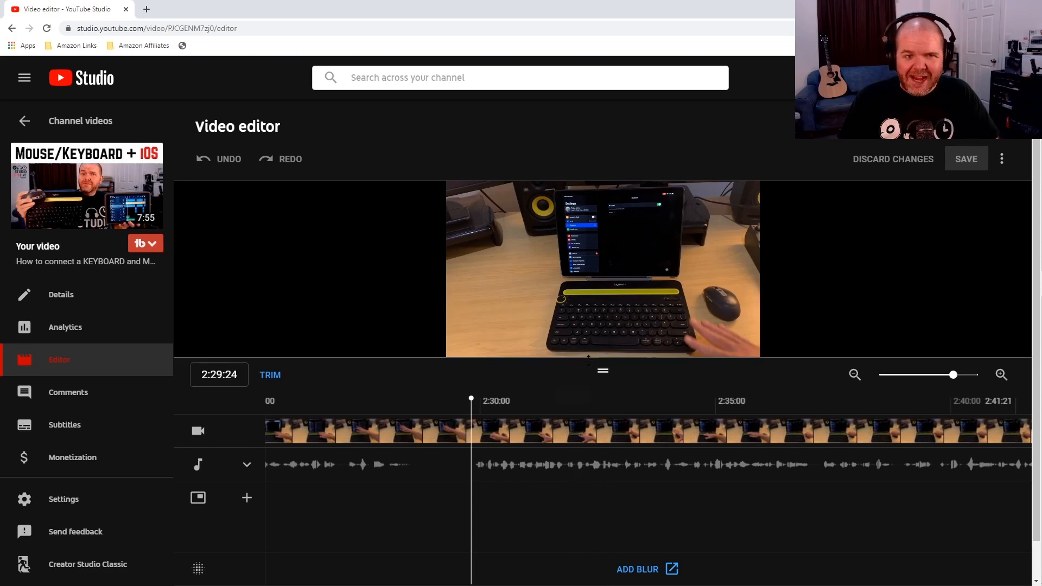
mouse_move(573, 401)
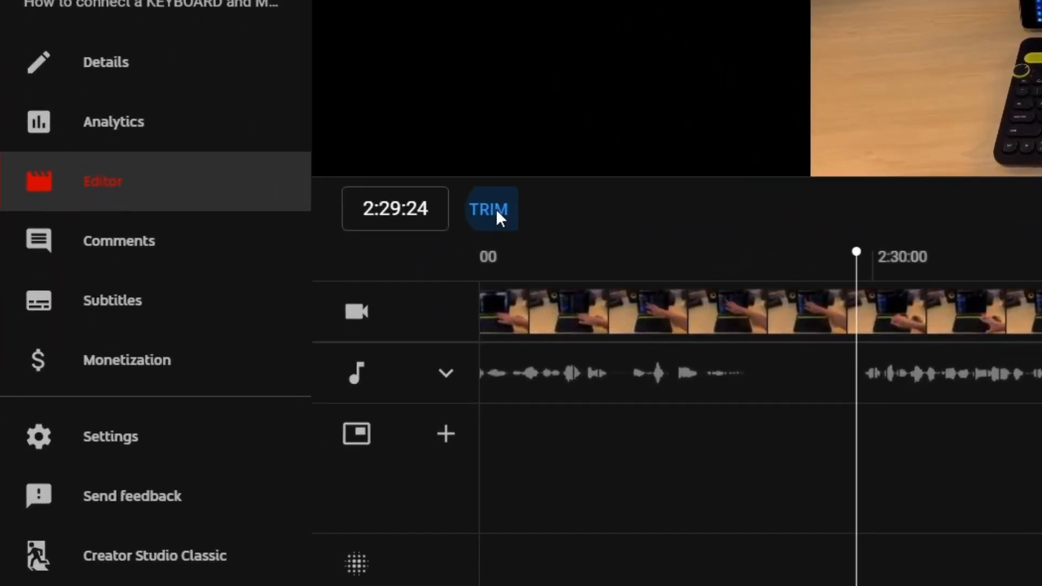
- Enter trim mode, split near 2:29 and drag the cut section out to about 2:49
click(488, 208)
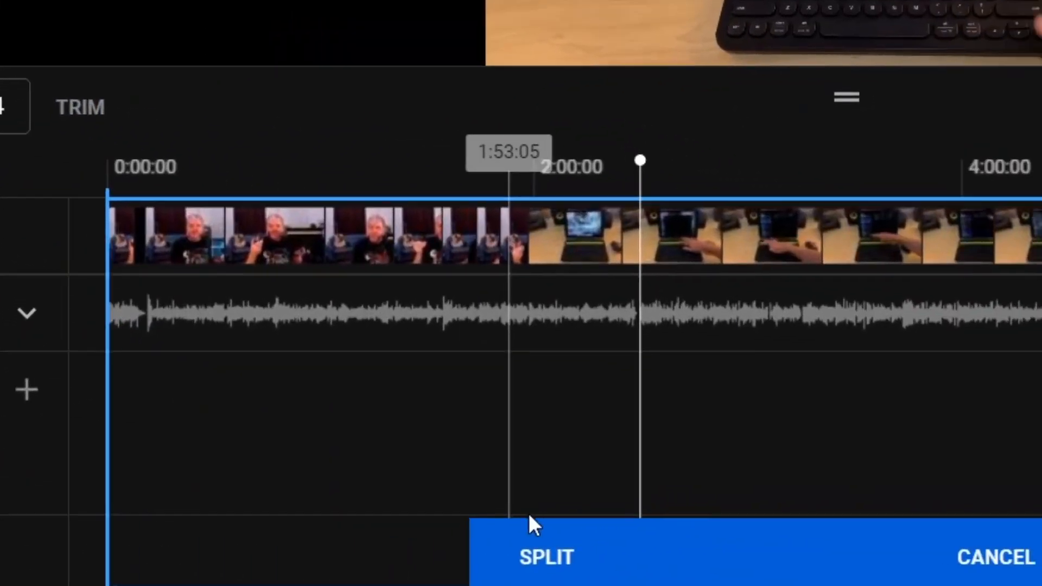
click(545, 557)
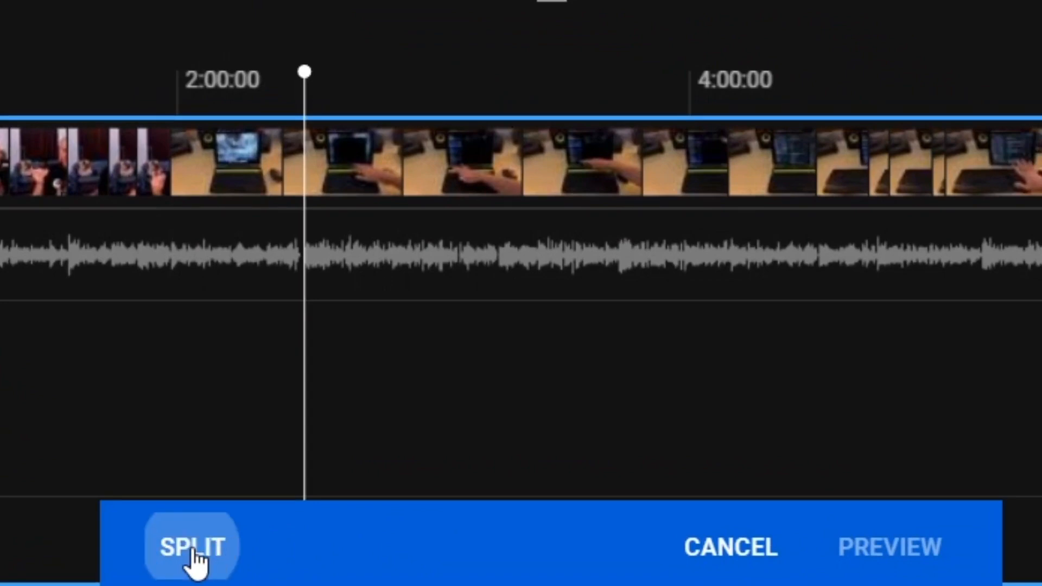
click(192, 546)
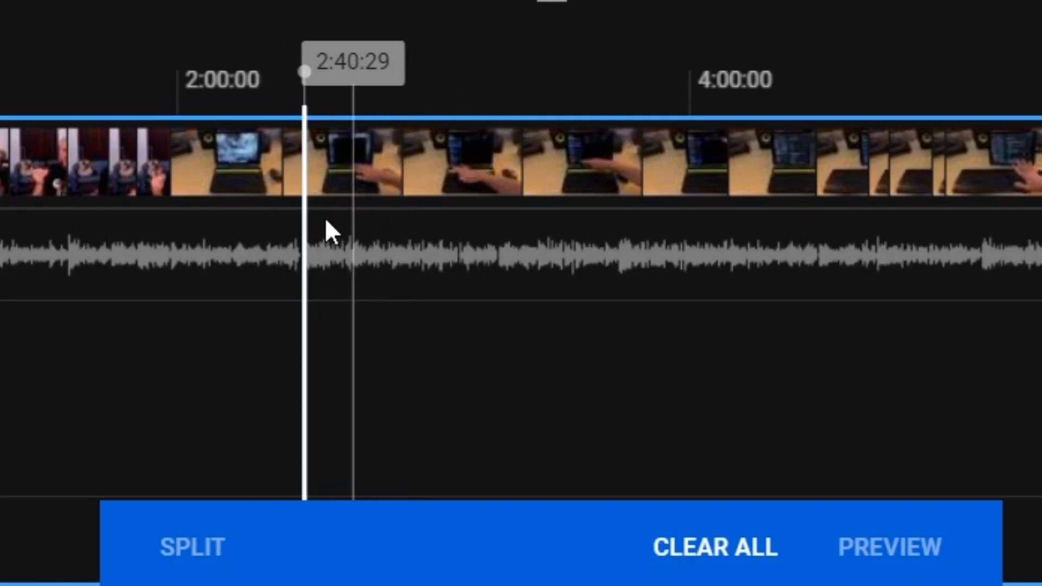
mouse_move(312, 225)
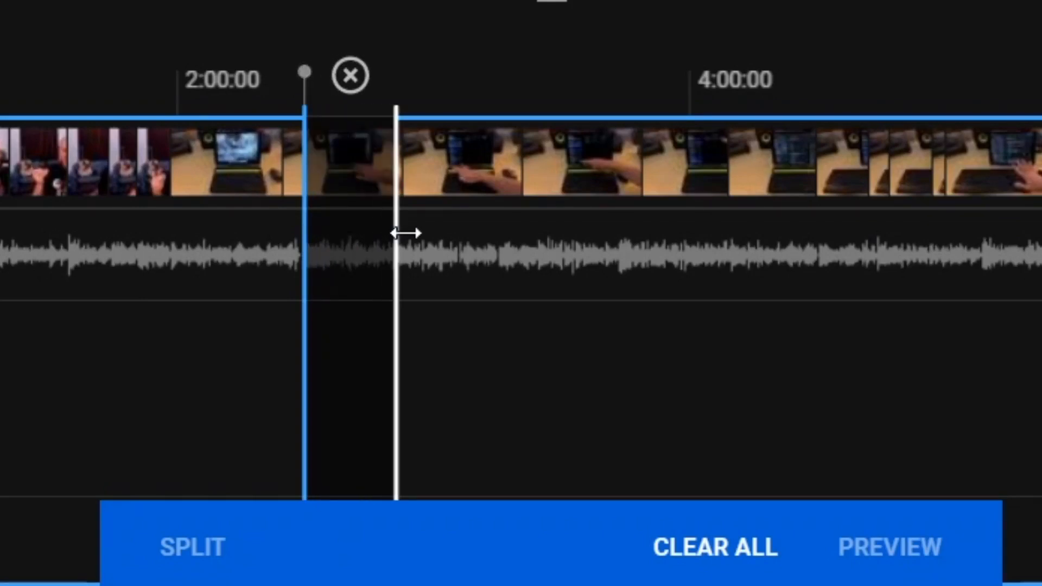
drag(391, 233, 438, 236)
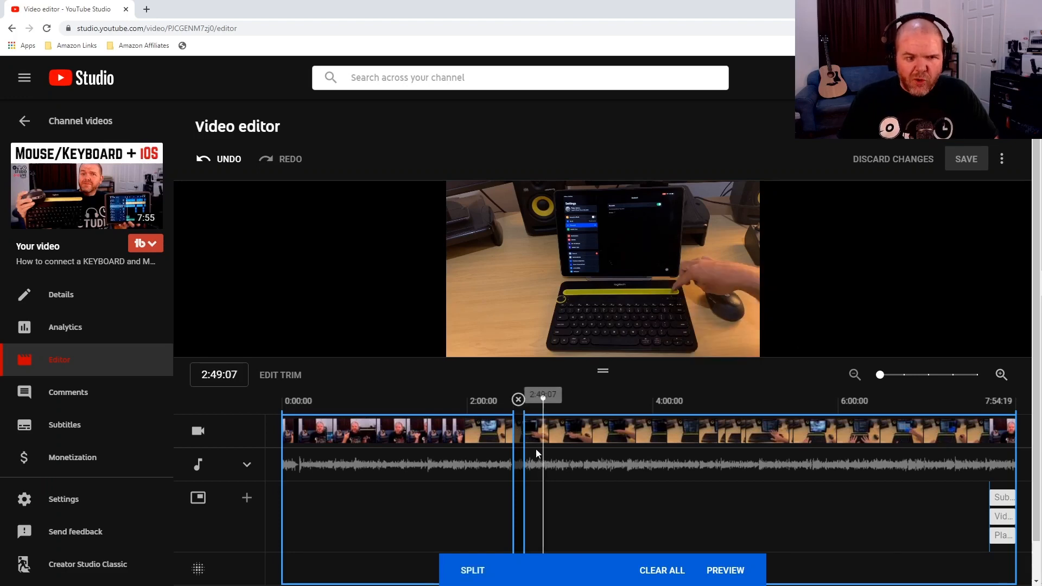
mouse_move(897, 379)
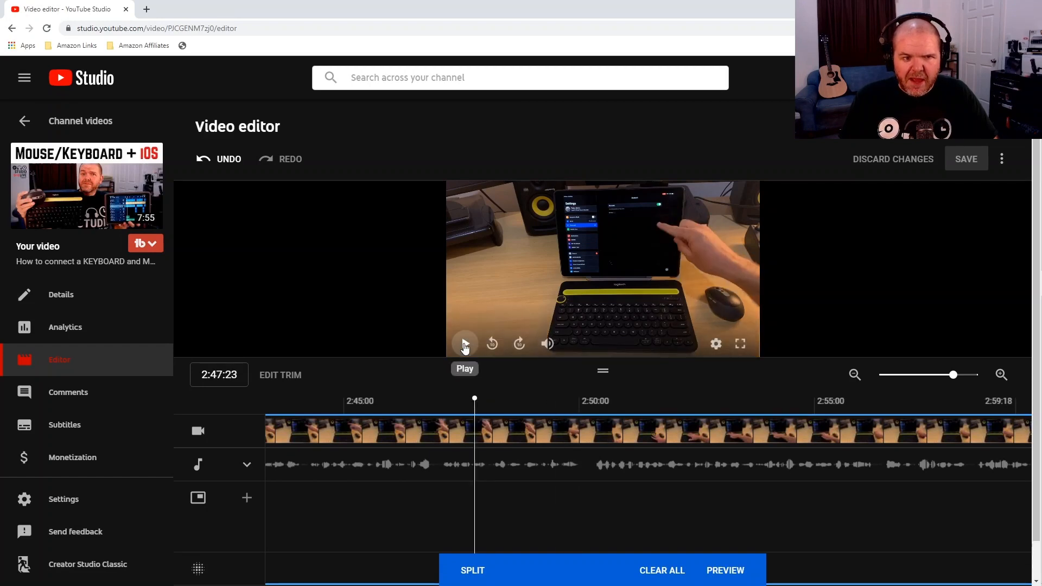
- Replay footage around 2:47 to set the cut's end at 2:50:00
click(464, 344)
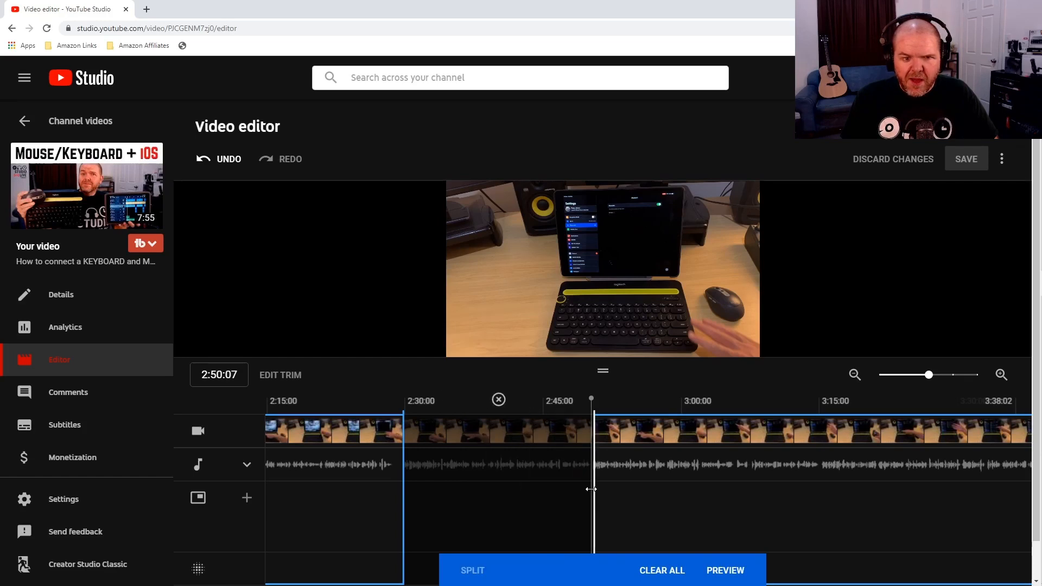
mouse_move(953, 376)
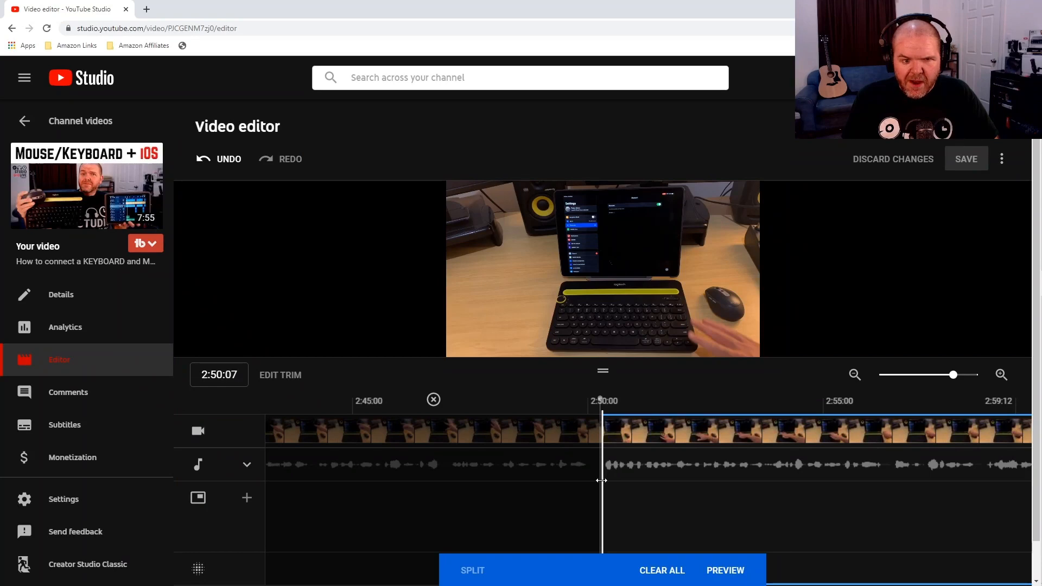
mouse_move(717, 465)
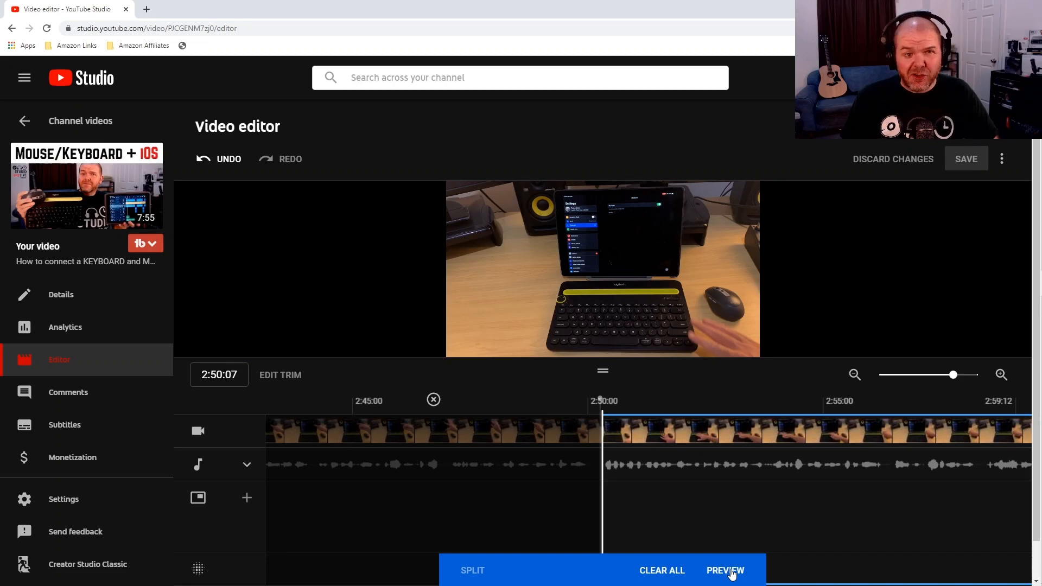
mouse_move(709, 539)
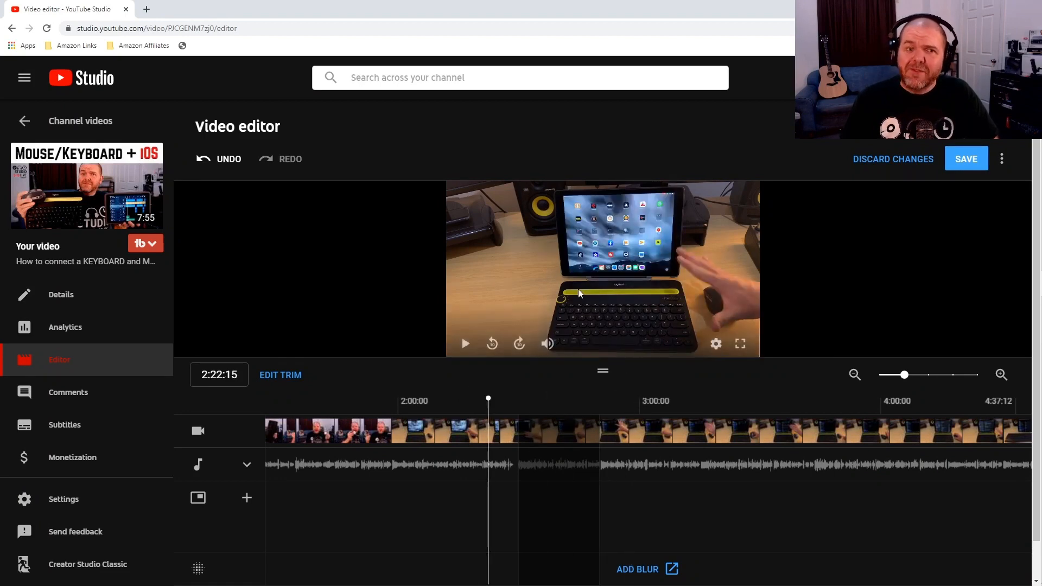
- Preview the trimmed video, playing across the 2:30–2:50 cut and pausing after the join
click(465, 344)
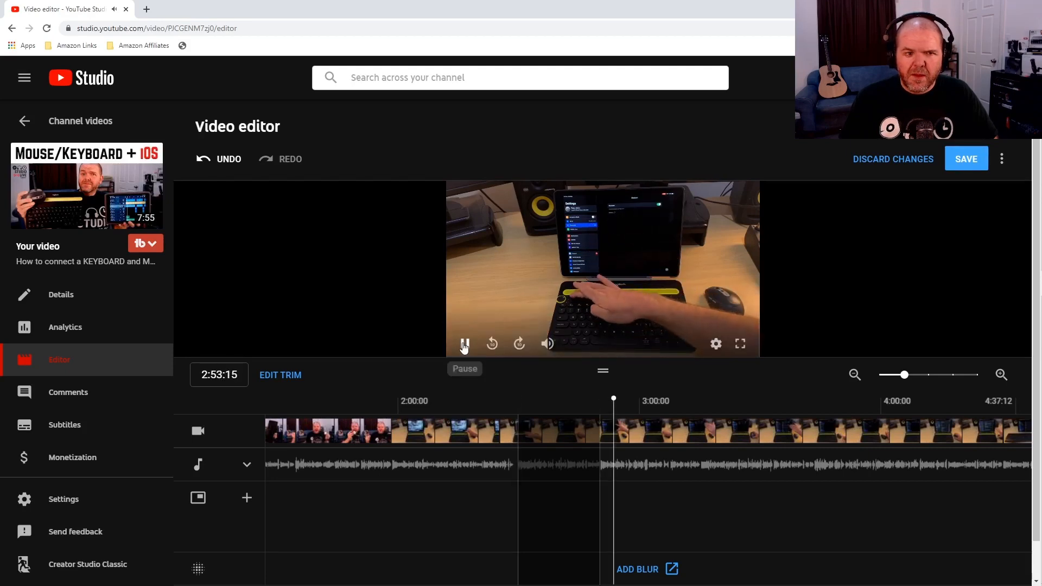
click(465, 344)
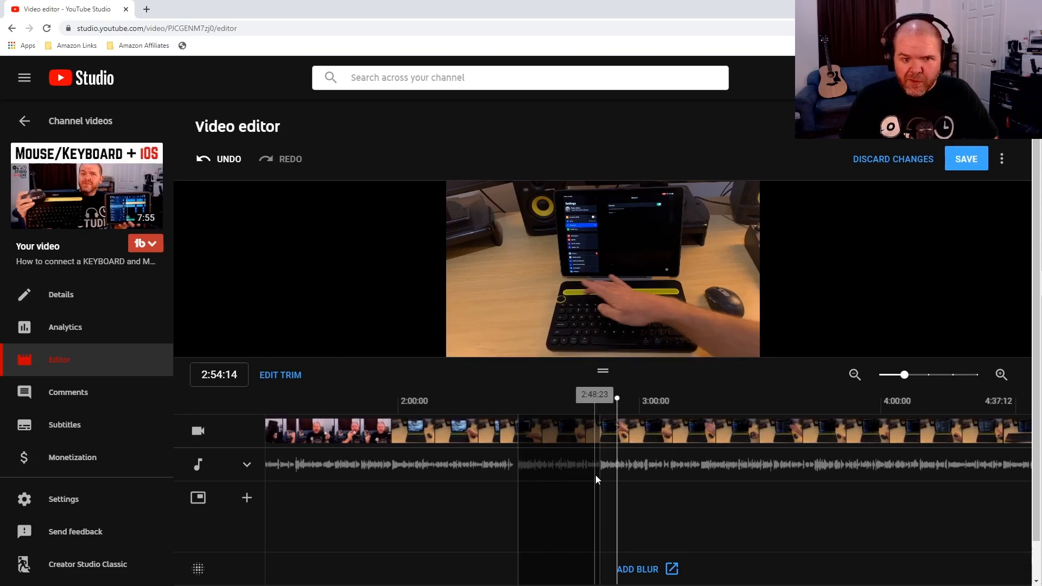
mouse_move(521, 473)
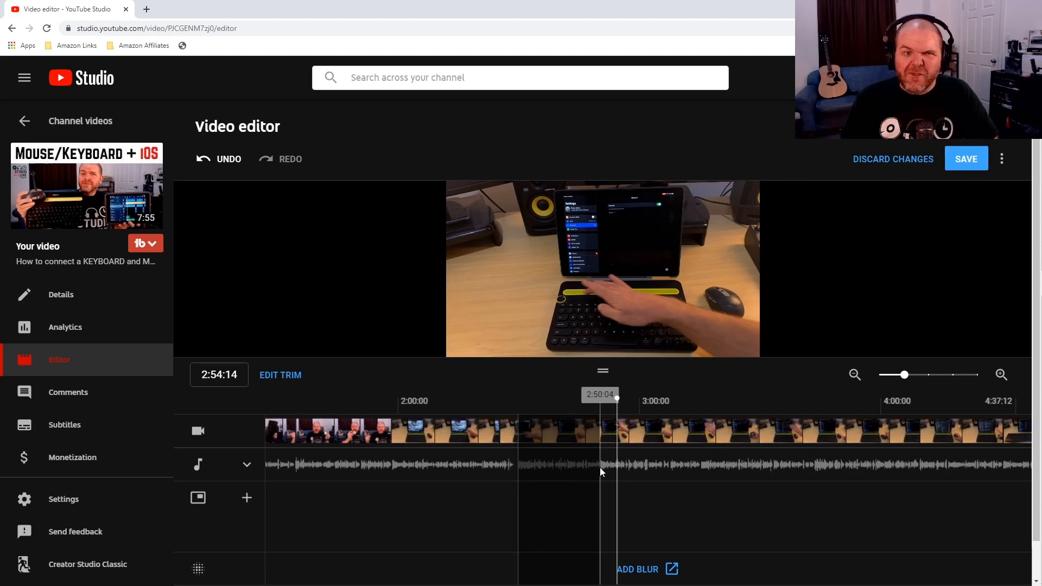
click(598, 465)
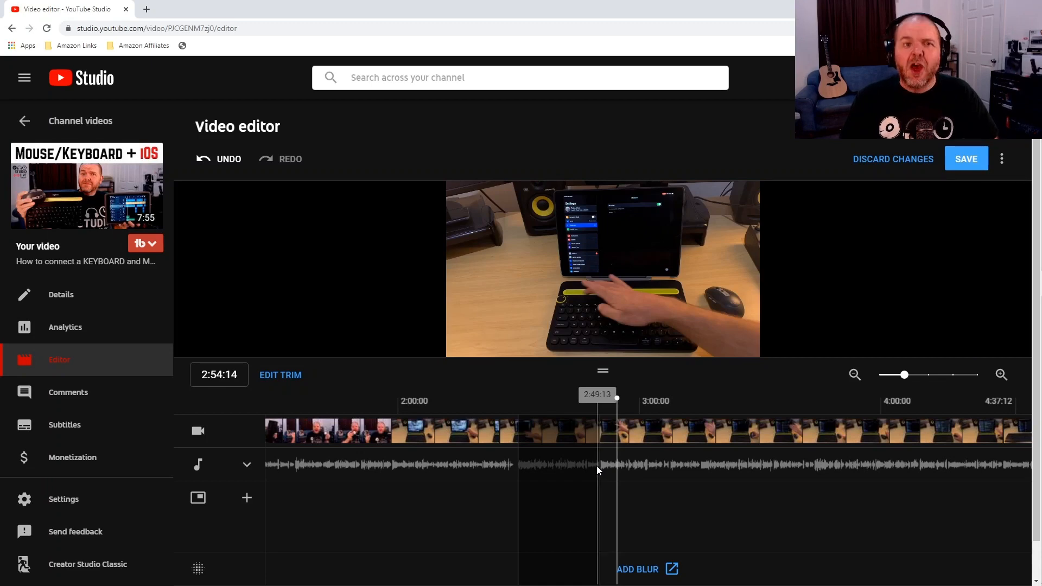
mouse_move(801, 370)
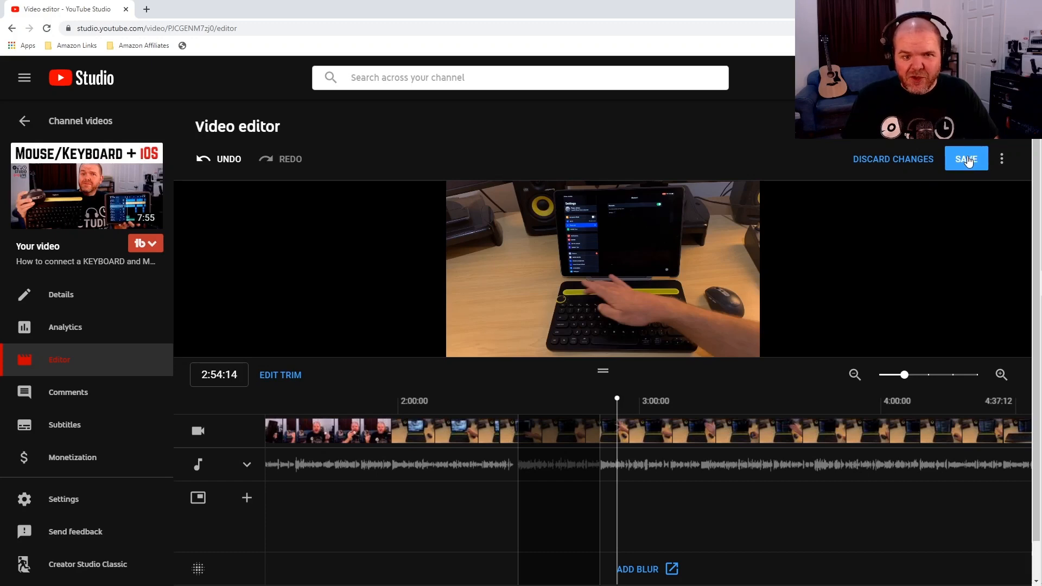
- Save the trimmed edit and confirm it in the Save changes? dialog
click(965, 159)
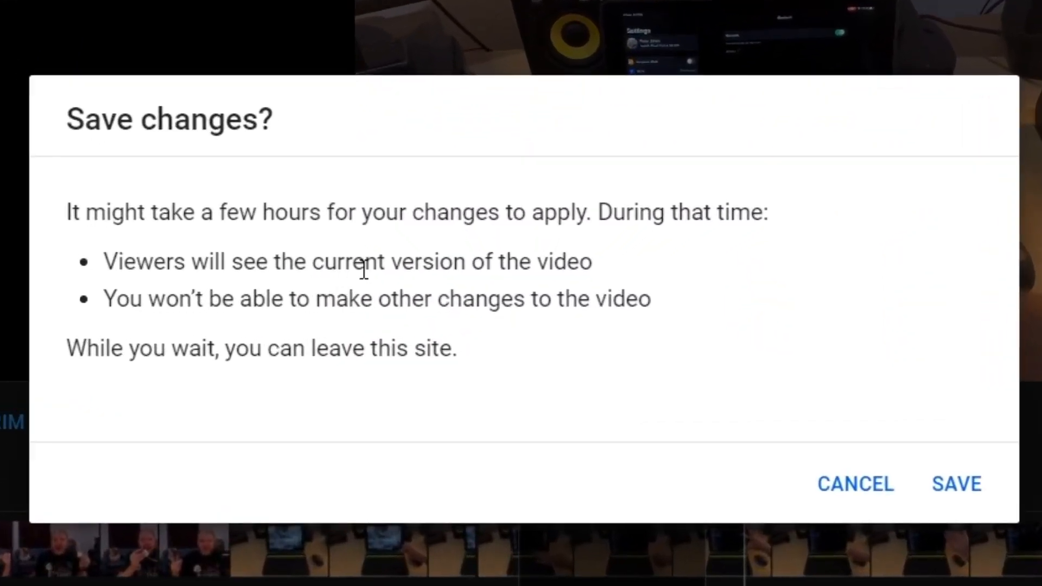
mouse_move(539, 255)
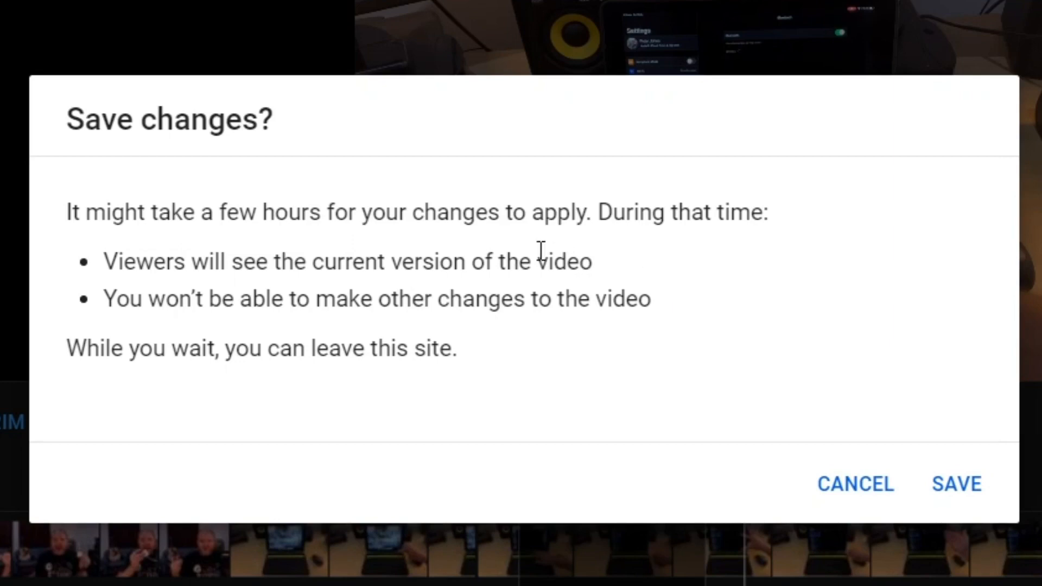
mouse_move(216, 292)
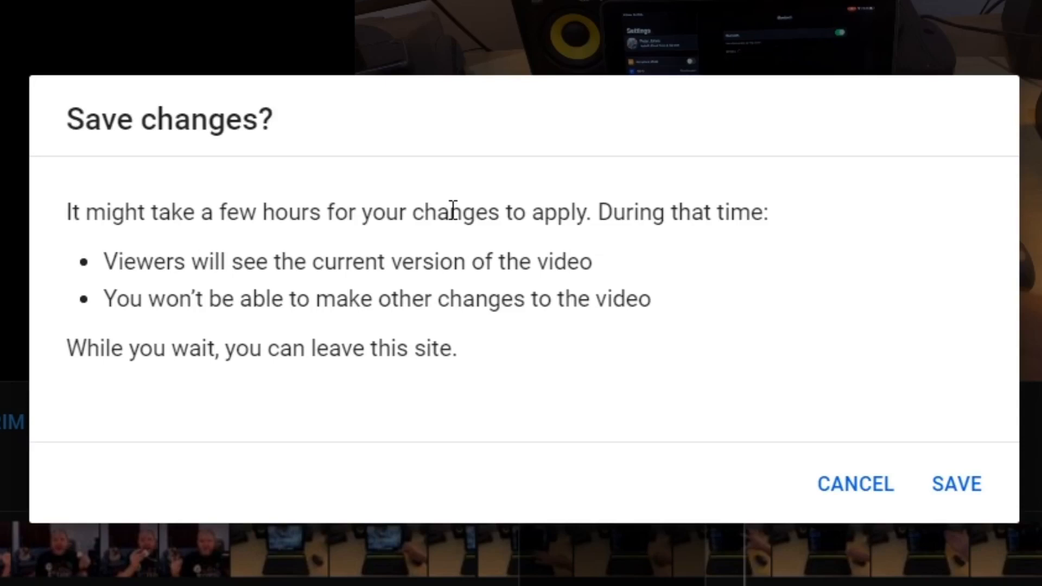
mouse_move(911, 461)
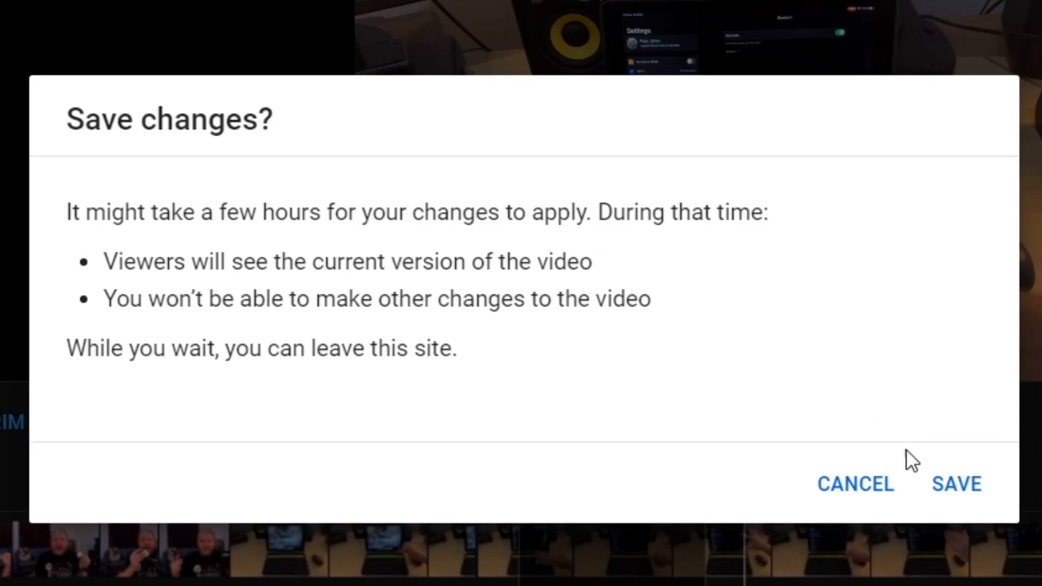
mouse_move(957, 484)
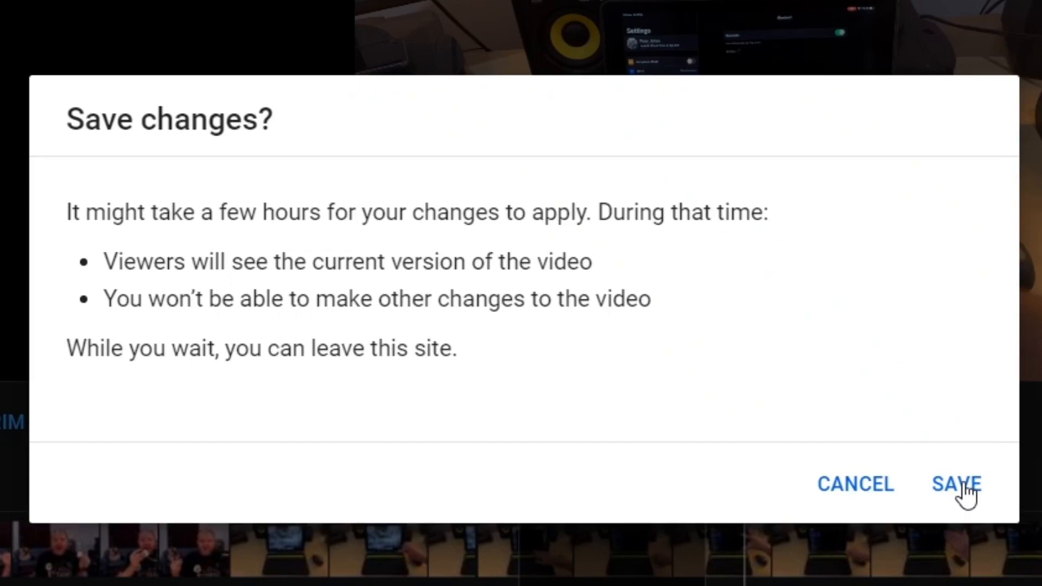
click(956, 483)
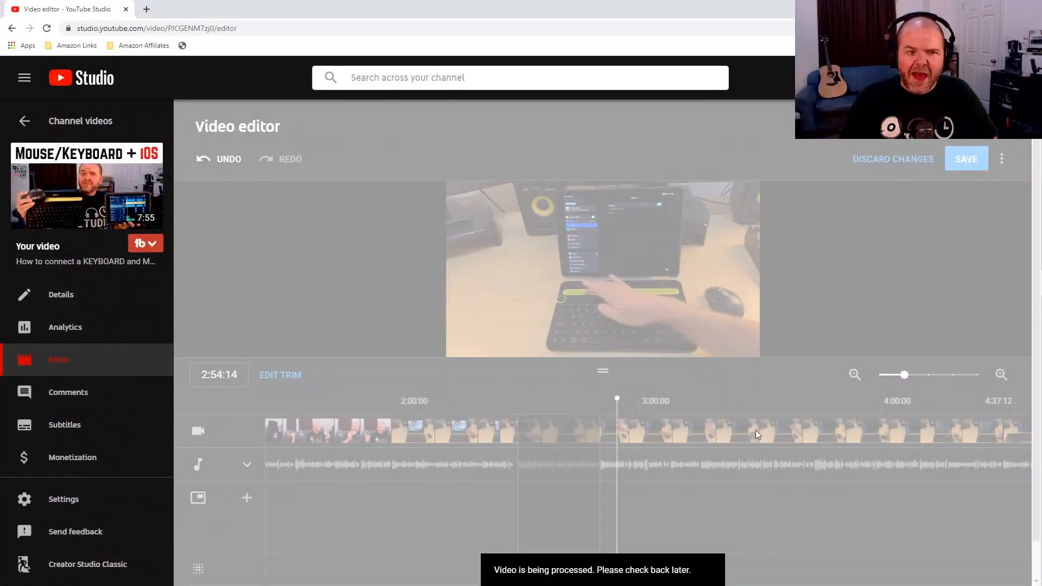
mouse_move(841, 235)
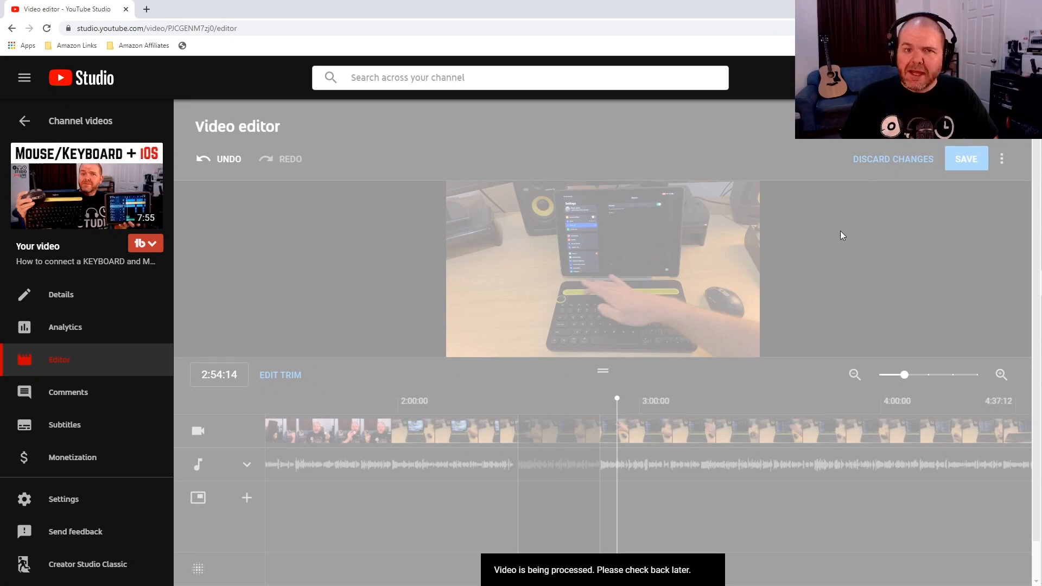
mouse_move(822, 294)
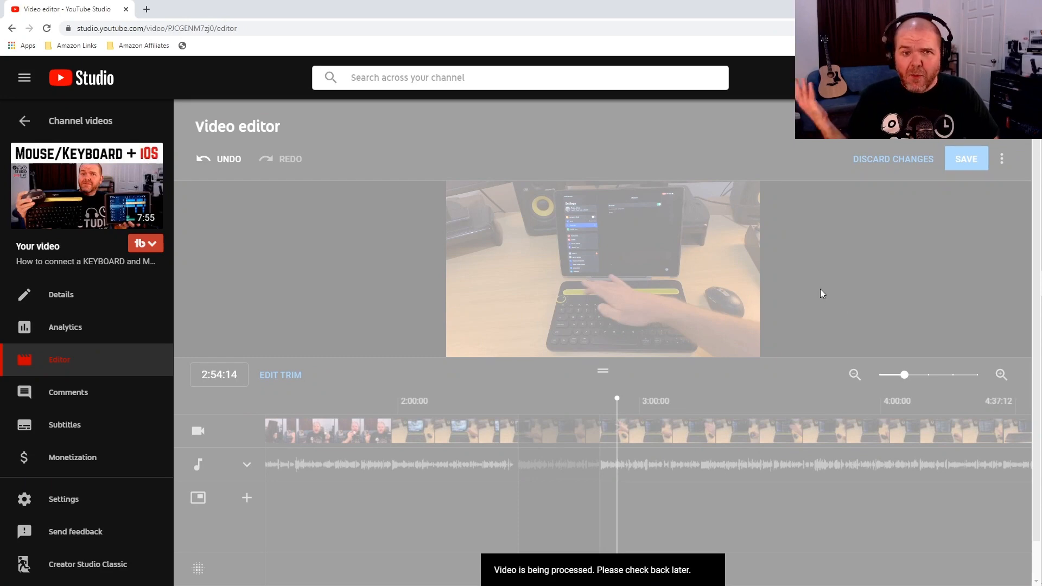